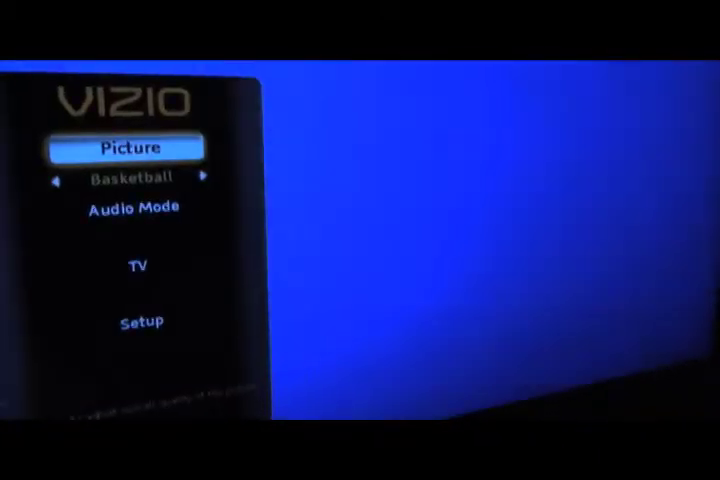
# Step: Enter the TV channel settings and switch Tuner Mode from Antenna to Cable
pyautogui.press('Down')
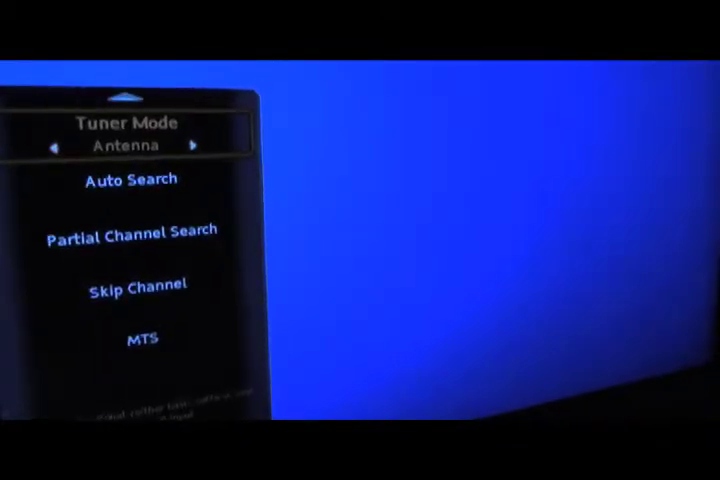
pyautogui.click(196, 148)
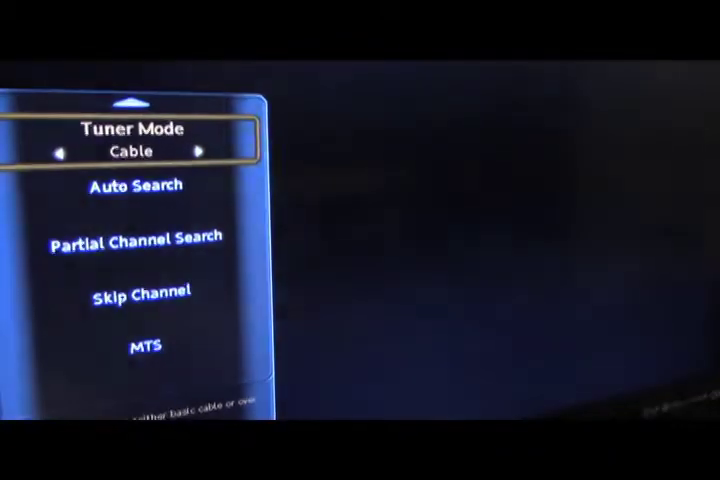